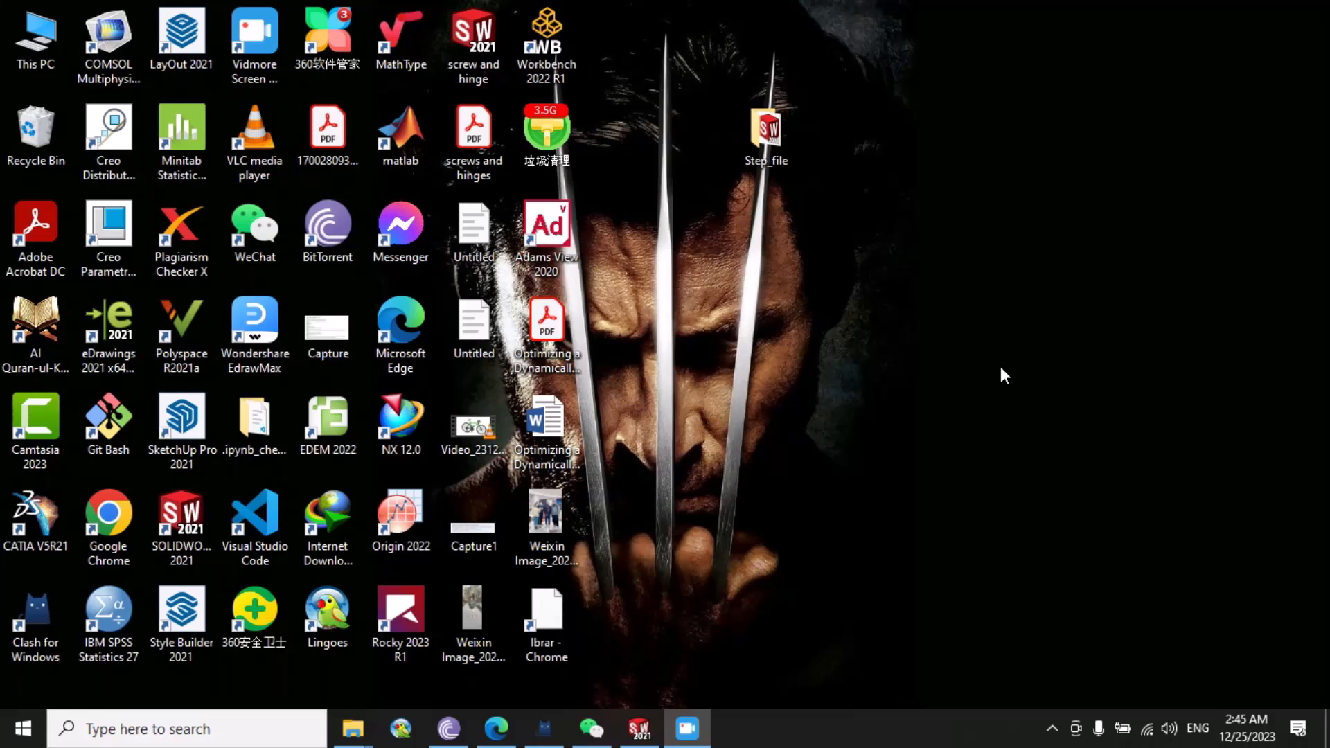
{"action": "mouse_move", "coordinate": [773, 381]}
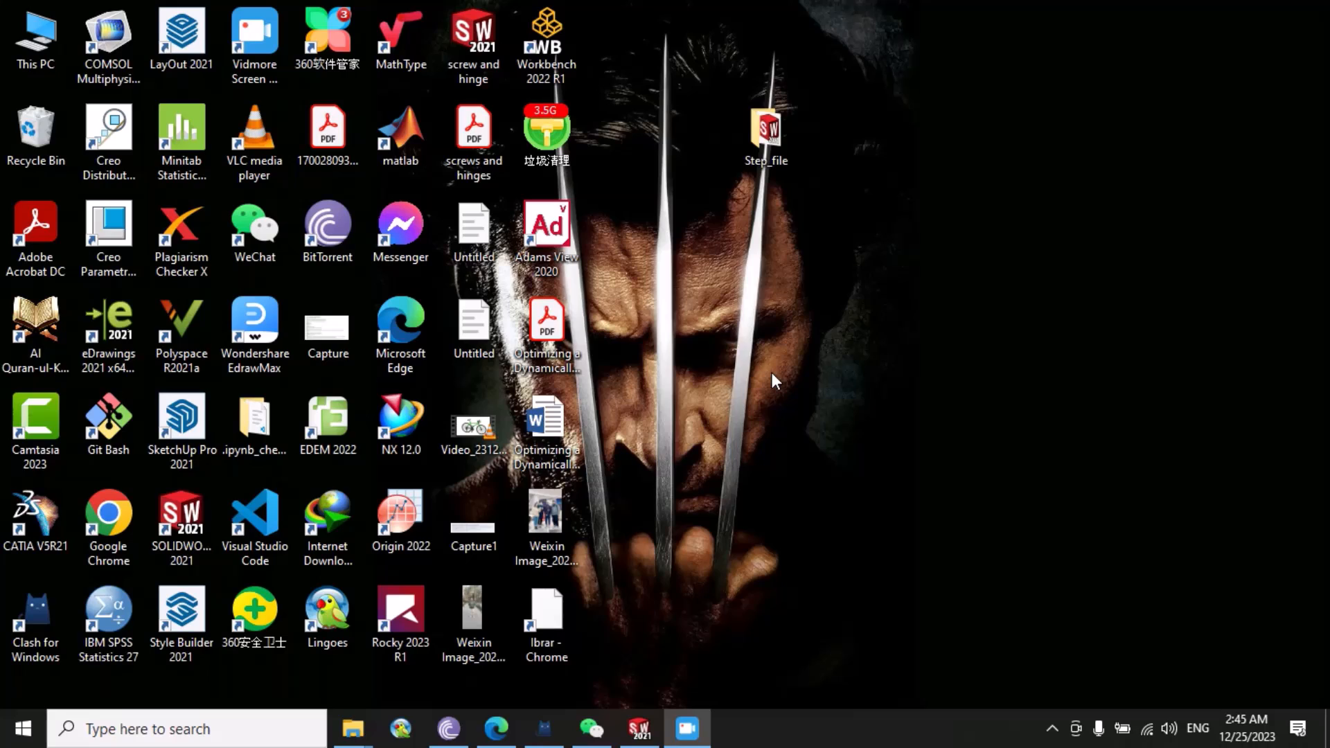
Launch CATIA V5 and choose the Robo Arm file in Desktop > Step_file to open
{"action": "double_click", "coordinate": [765, 131]}
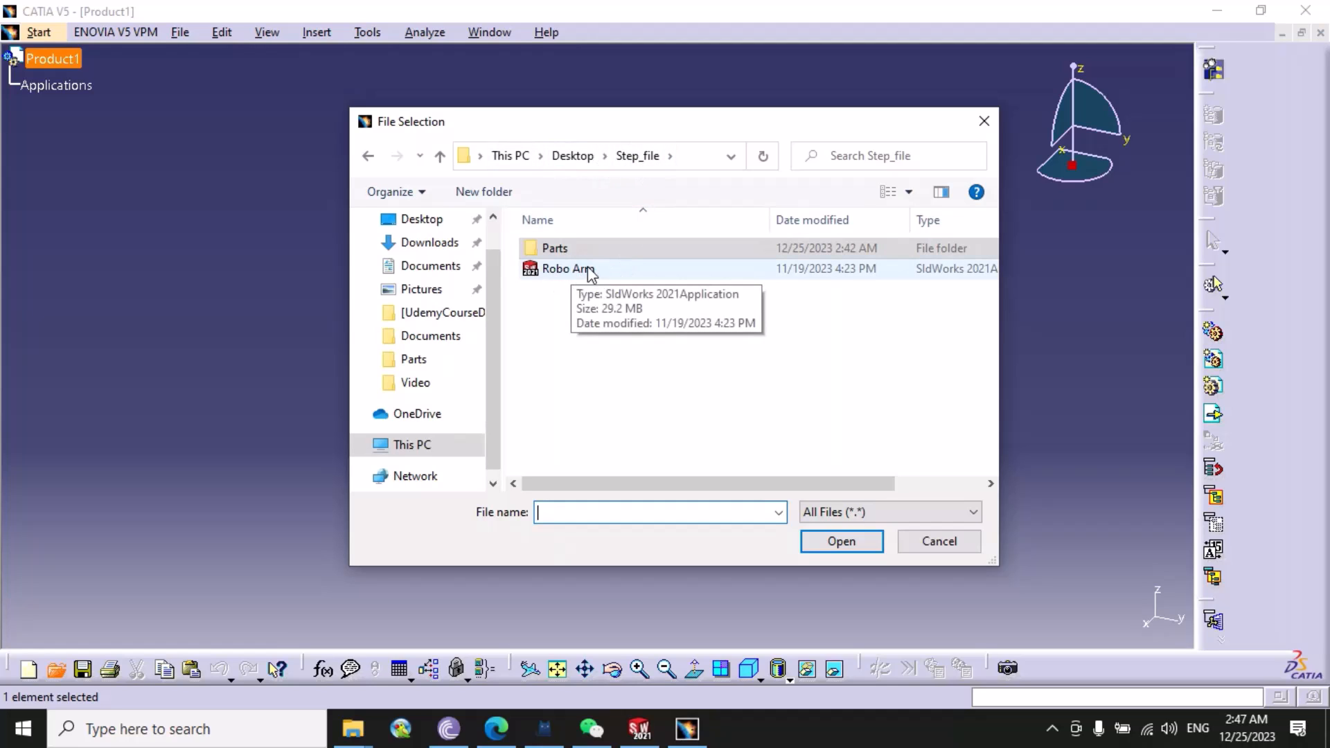
{"action": "left_click", "coordinate": [567, 269]}
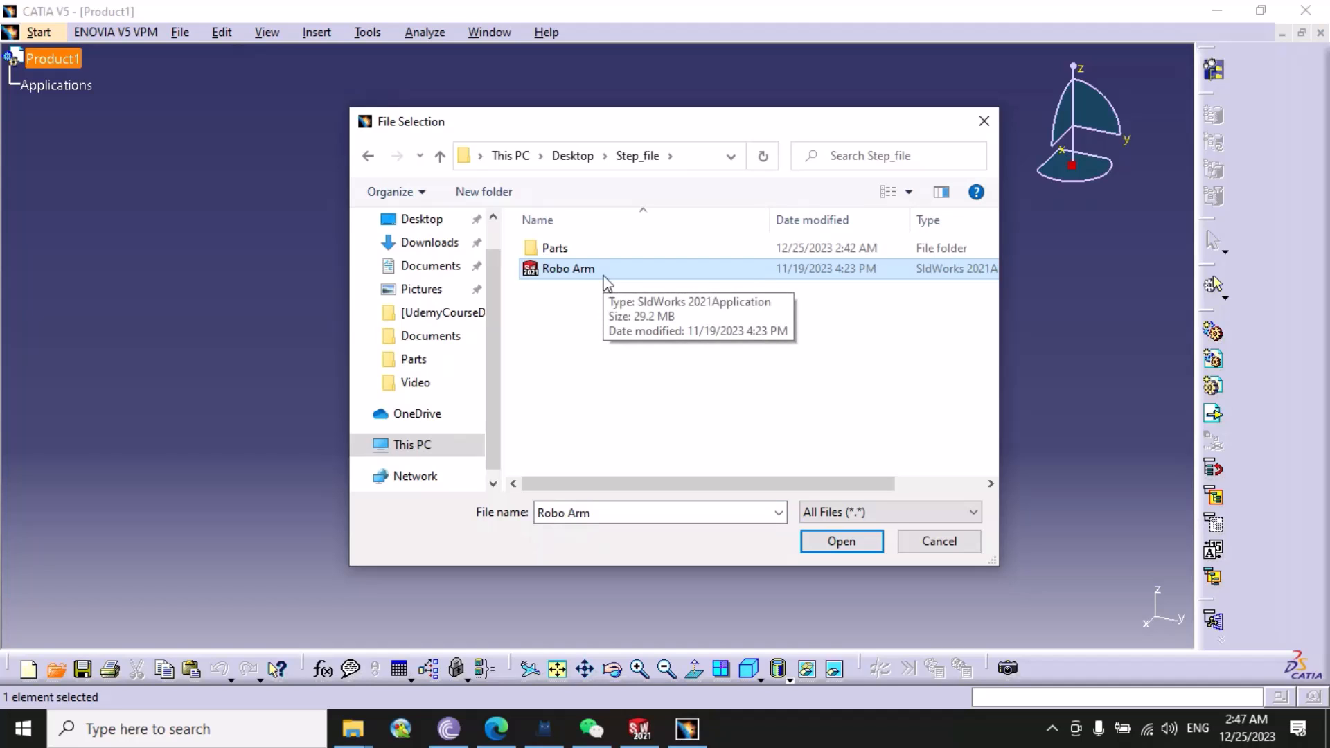
{"action": "left_click", "coordinate": [839, 542]}
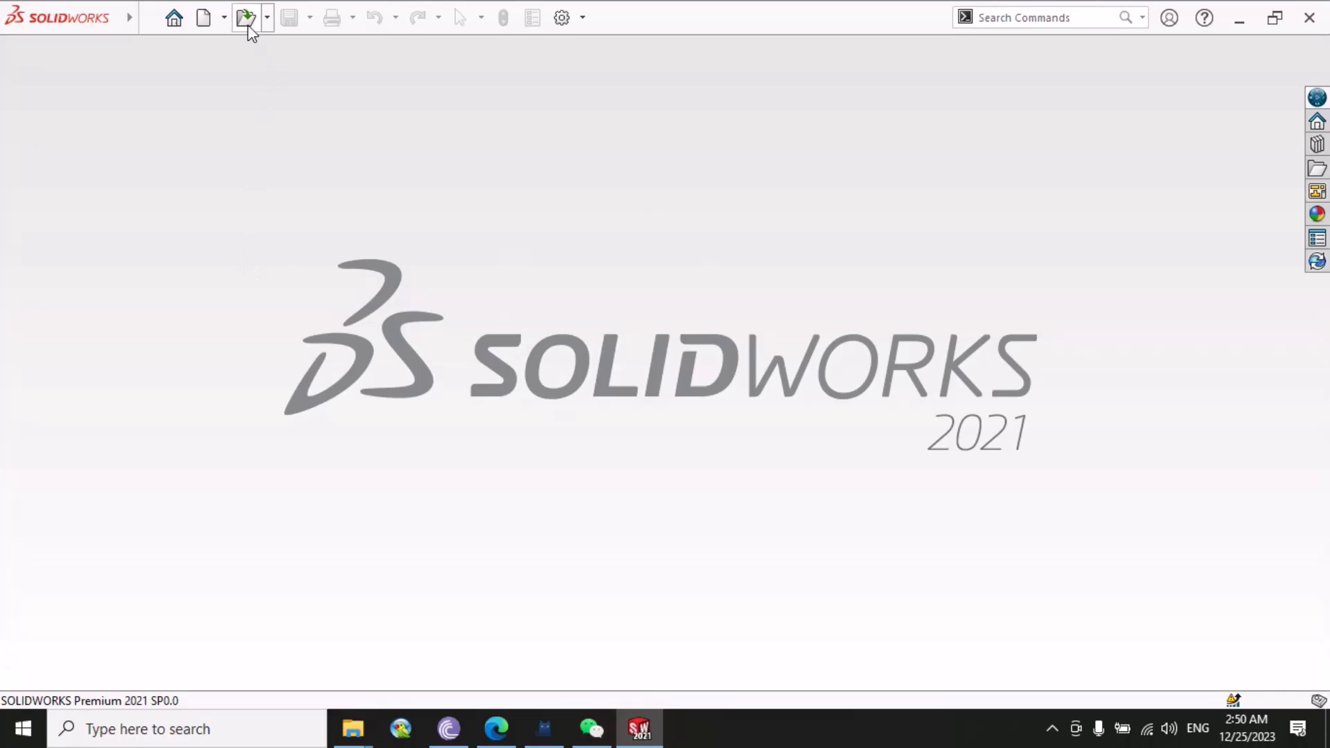
Bring up the SOLIDWORKS Open window and browse to Step_file > Parts
{"action": "left_click", "coordinate": [246, 17]}
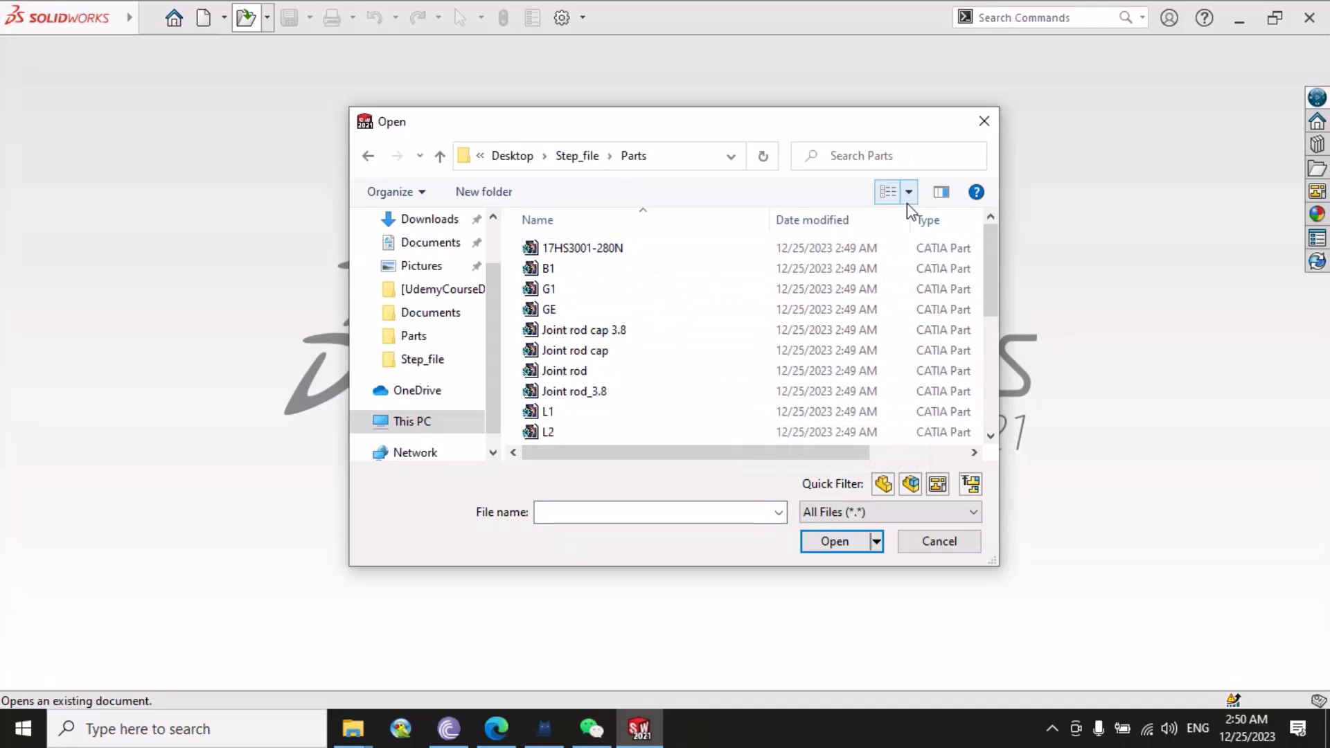